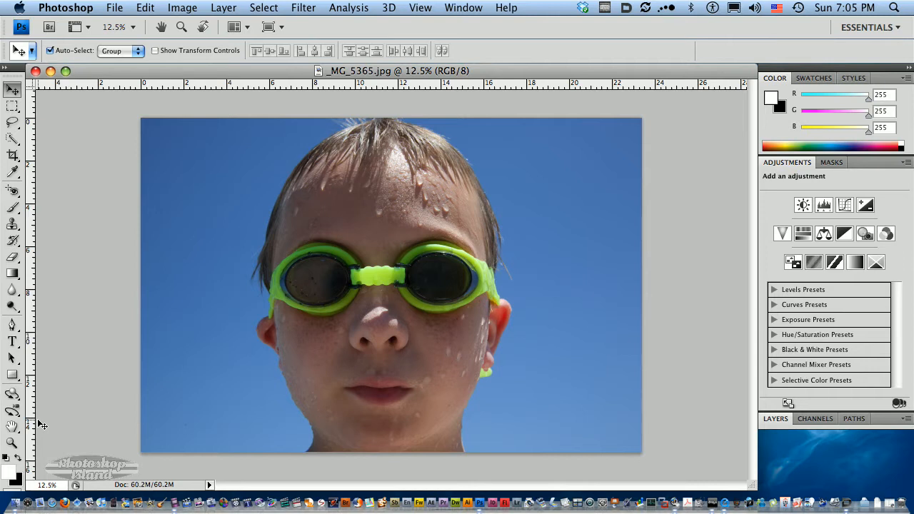
{"action": "mouse_move", "coordinate": [193, 317]}
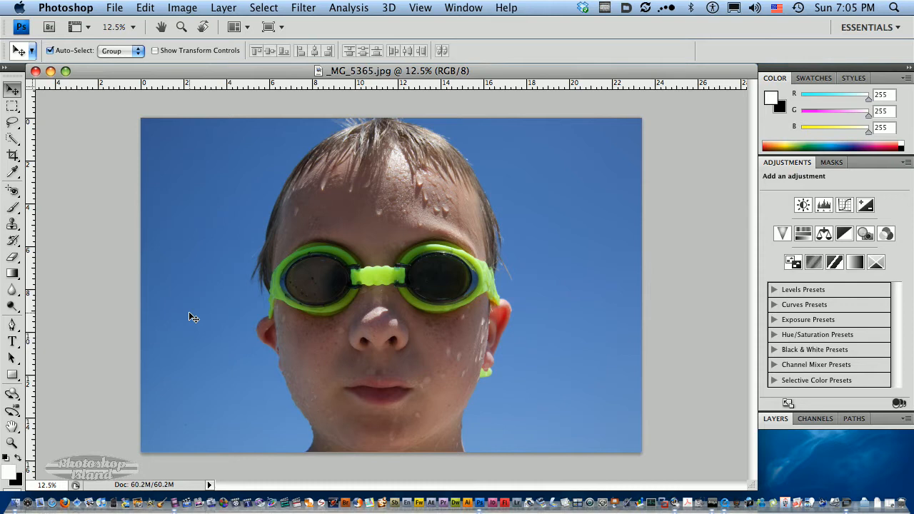
{"action": "mouse_move", "coordinate": [251, 320]}
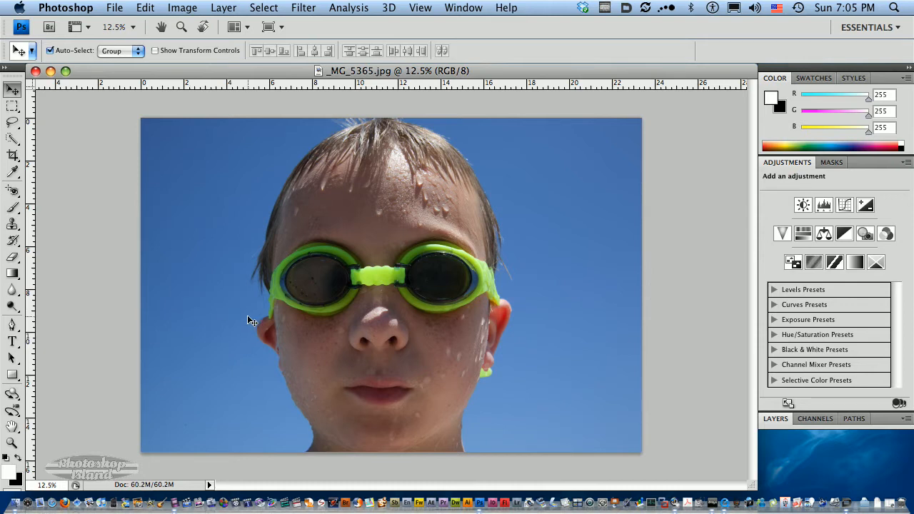
{"action": "mouse_move", "coordinate": [562, 291]}
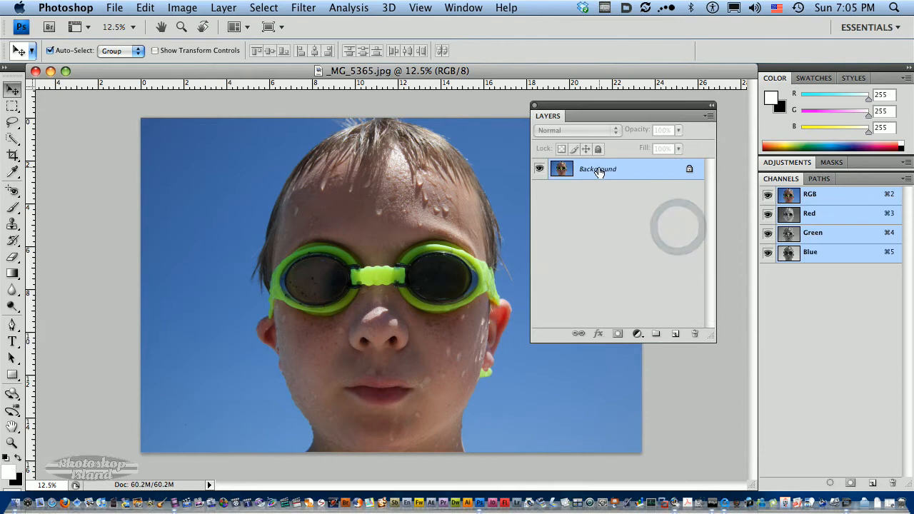
Step: Convert the Background layer into a regular layer named 'boy #1'
{"action": "double_click", "coordinate": [596, 168]}
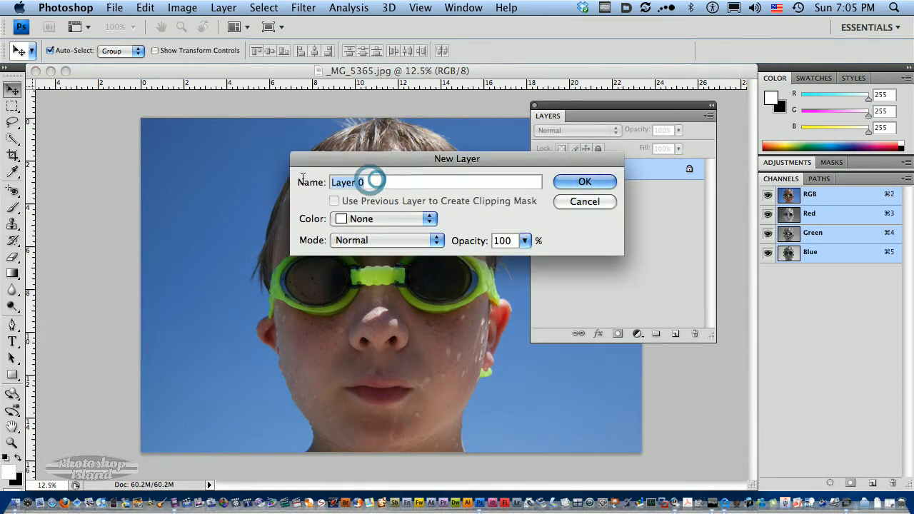
{"action": "type", "text": "boy"}
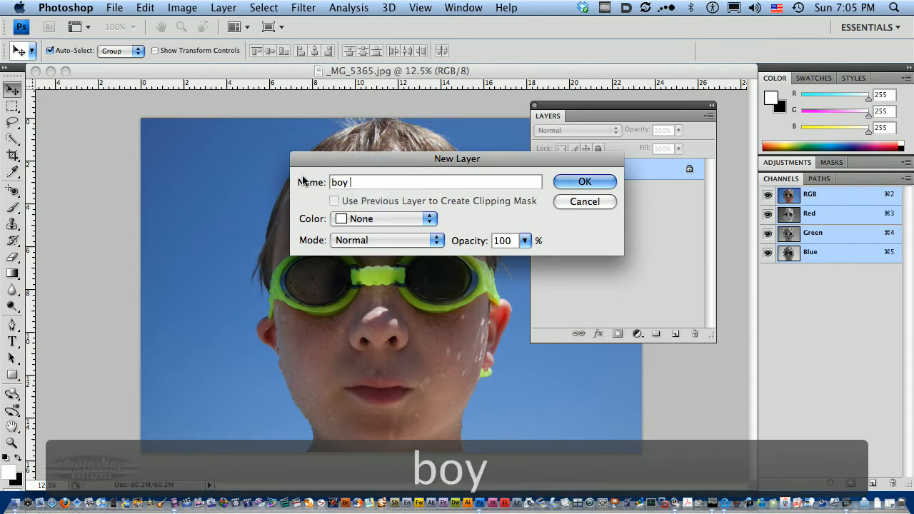
{"action": "type", "text": "#1"}
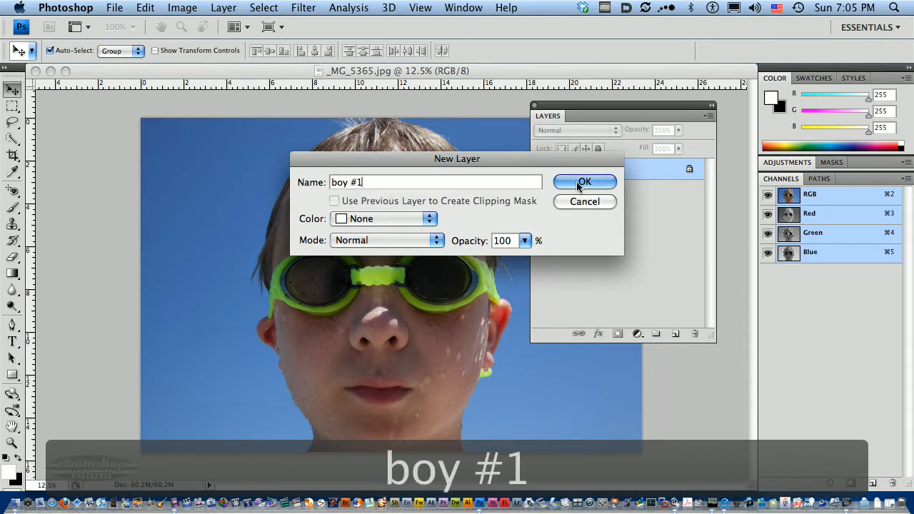
{"action": "left_click", "coordinate": [585, 181]}
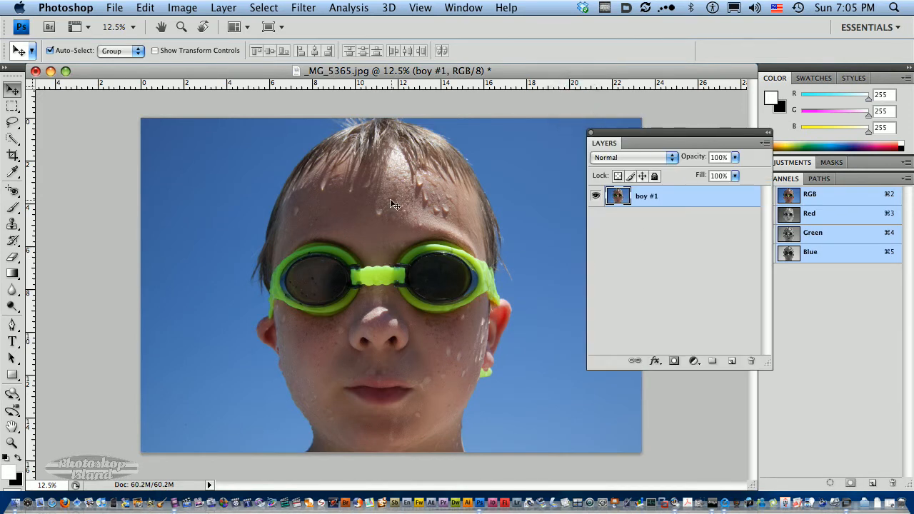
{"action": "mouse_move", "coordinate": [391, 191]}
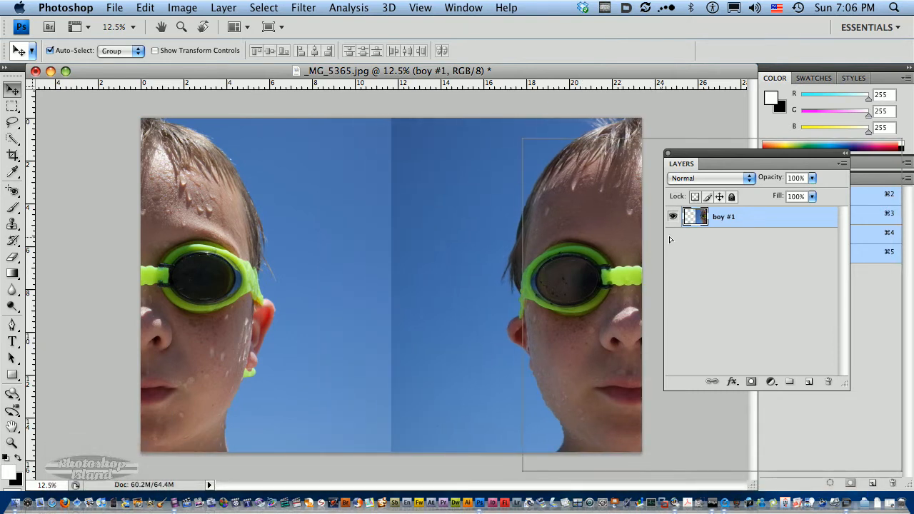
Step: Duplicate the boy #1 layer with Cmd+J to create 'boy #1 copy'
{"action": "key", "text": "cmd+j"}
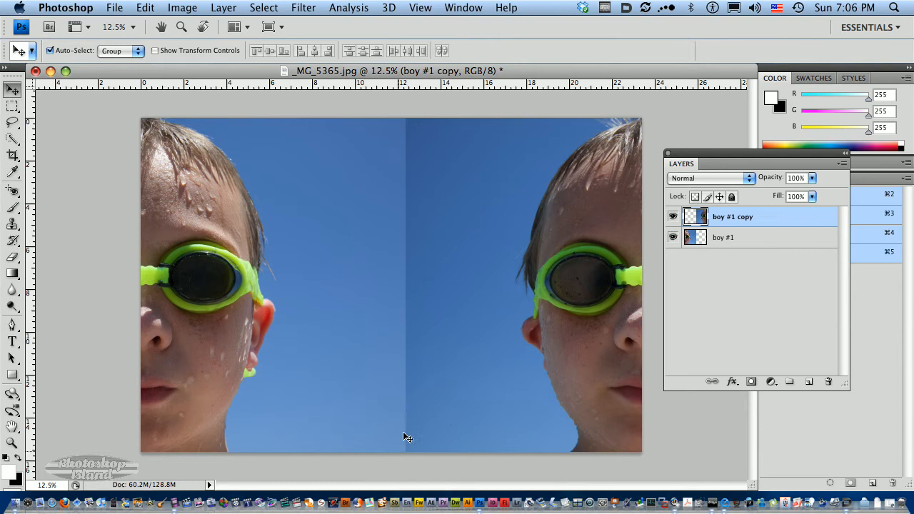
{"action": "mouse_move", "coordinate": [540, 337]}
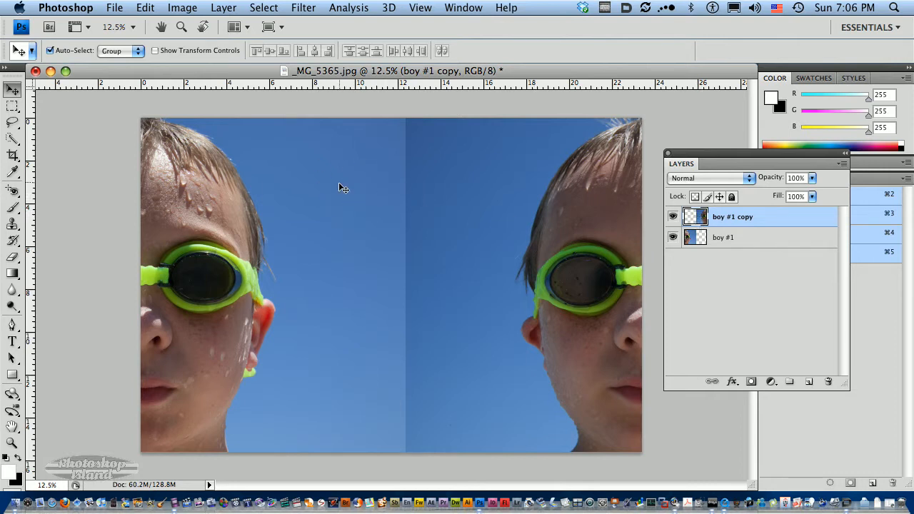
{"action": "mouse_move", "coordinate": [628, 206]}
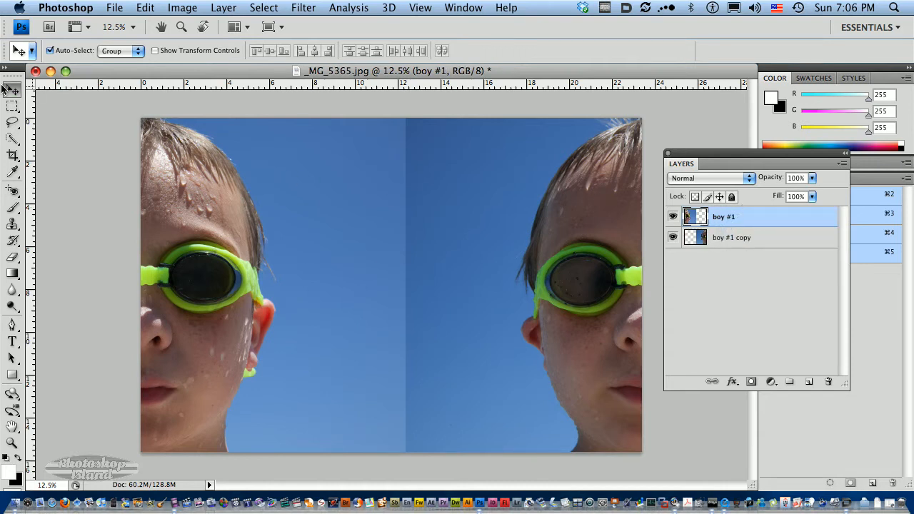
Step: Marquee-select a vertical strip of sky left of the seam and copy it onto Layer 1
{"action": "left_click", "coordinate": [12, 105]}
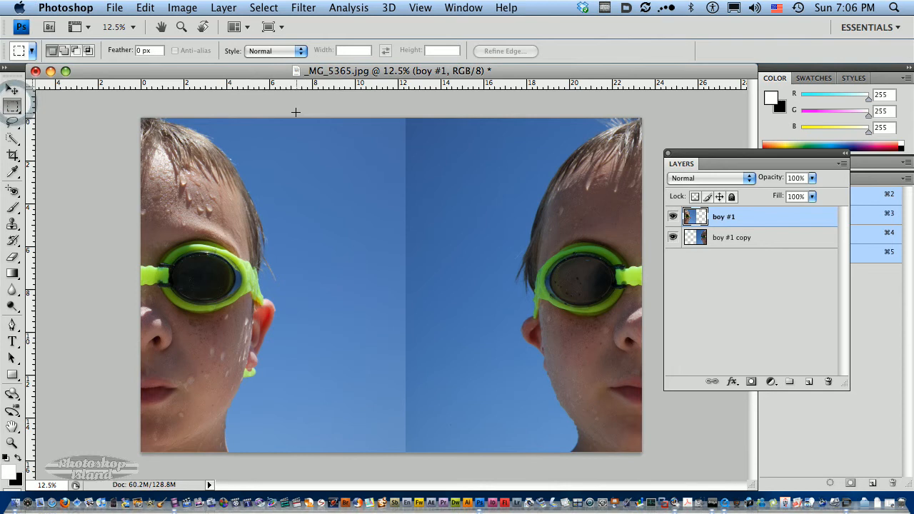
{"action": "left_click_drag", "start_coordinate": [294, 113], "coordinate": [389, 451]}
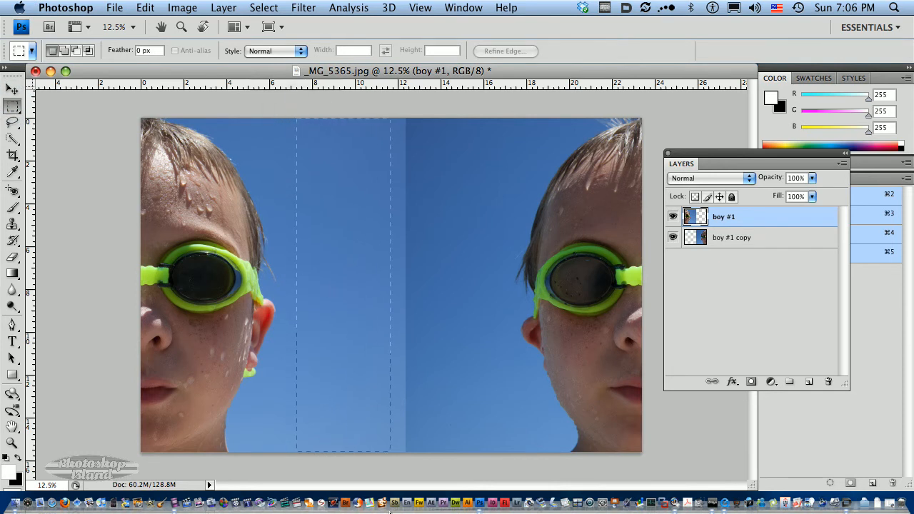
{"action": "left_click", "coordinate": [671, 217]}
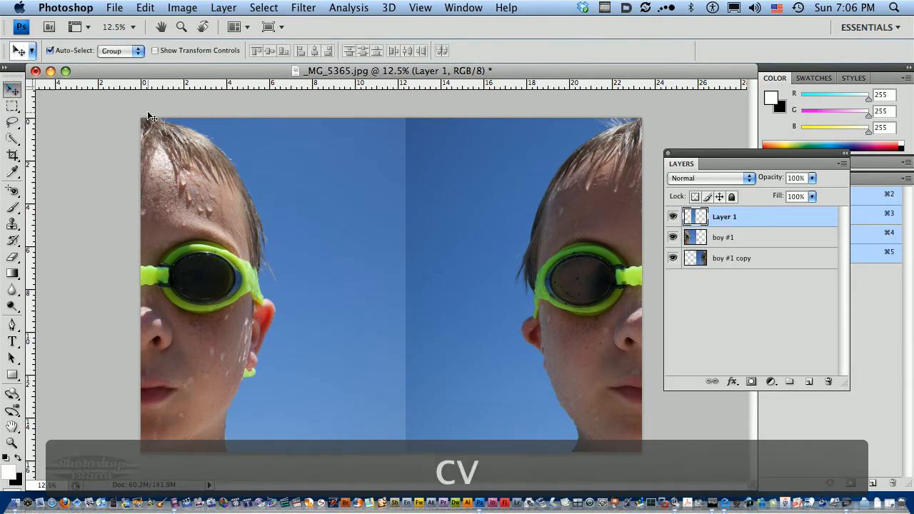
{"action": "mouse_move", "coordinate": [417, 270]}
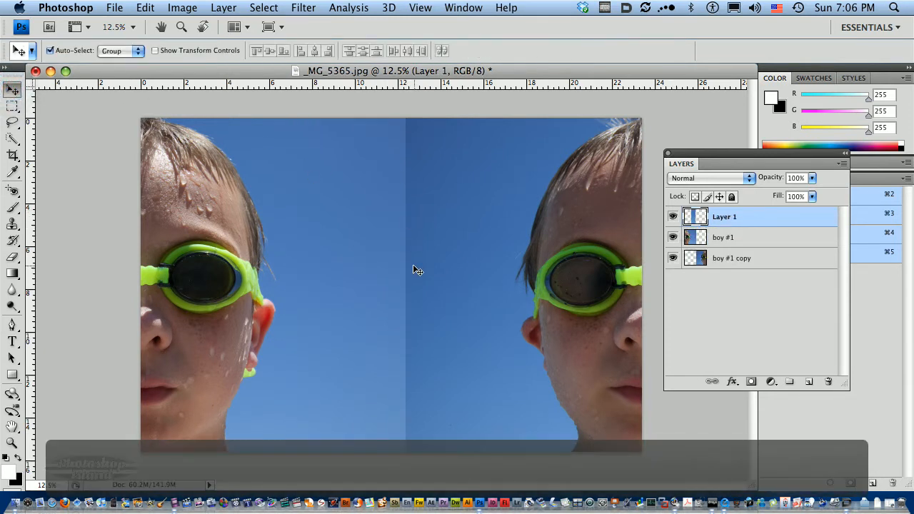
Step: Free-transform Layer 1's sky strip wider so it covers the seam, and commit it
{"action": "key", "text": "cmd+t"}
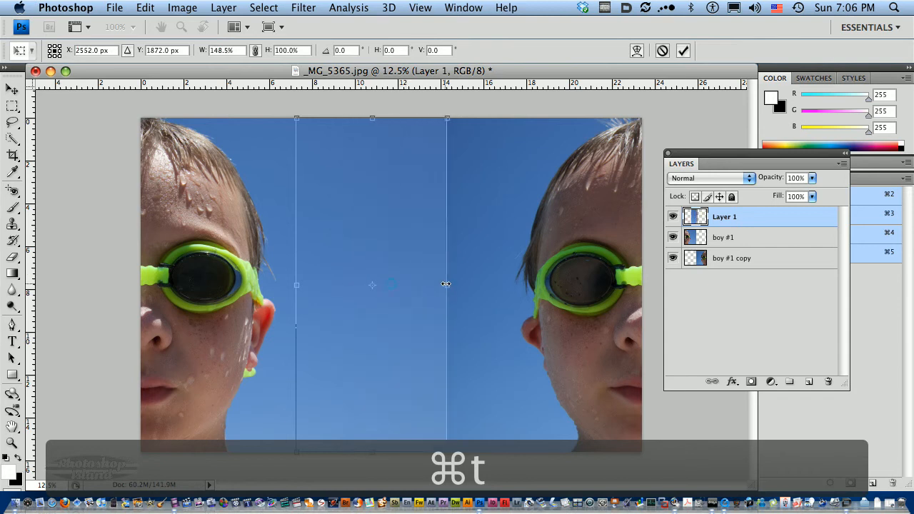
{"action": "left_click_drag", "start_coordinate": [445, 286], "coordinate": [512, 285]}
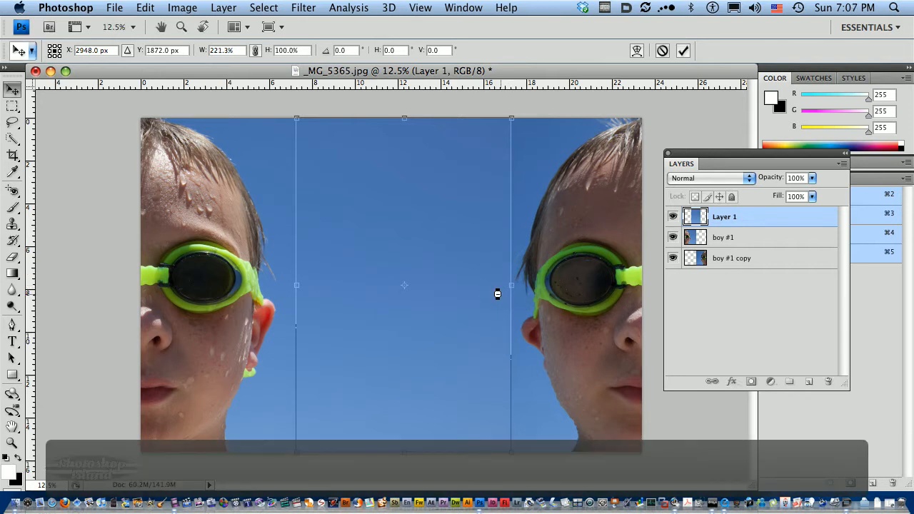
{"action": "left_click", "coordinate": [683, 50]}
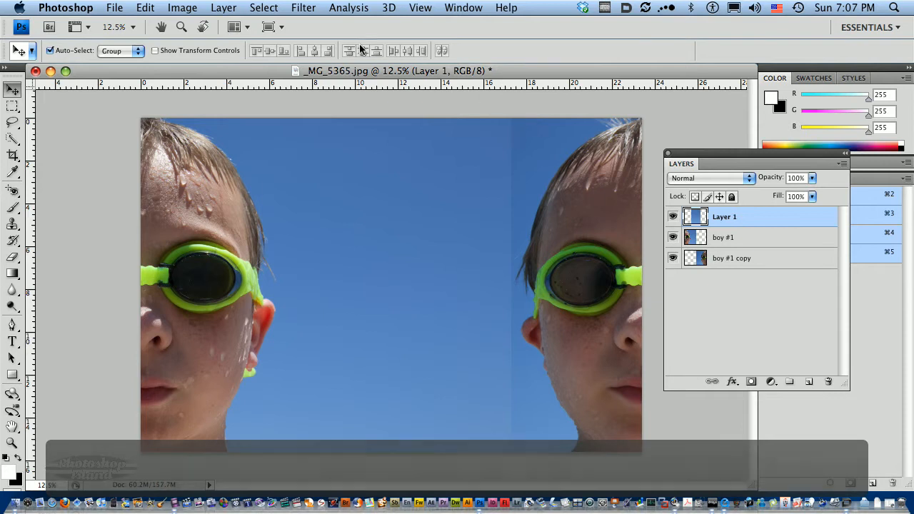
{"action": "left_click", "coordinate": [302, 9]}
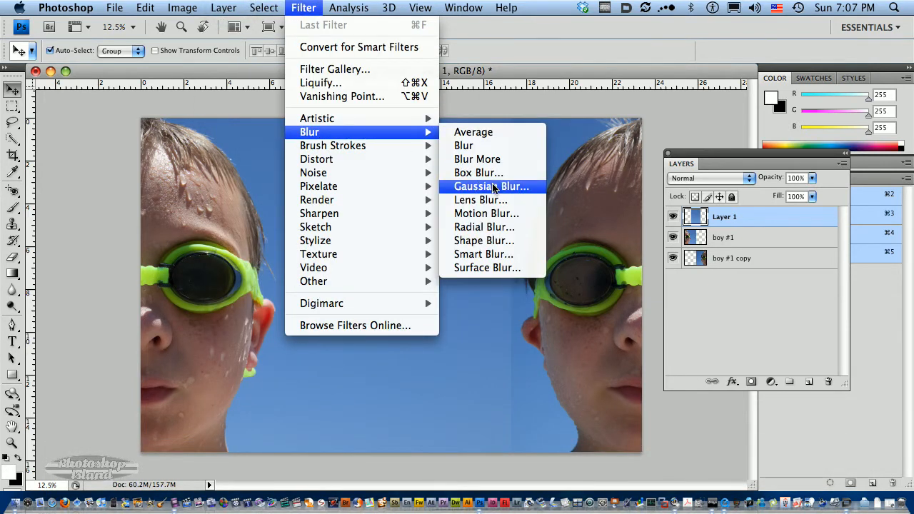
Step: Apply a Gaussian Blur of about 107.9 px radius to the sky strip on Layer 1
{"action": "left_click", "coordinate": [491, 185]}
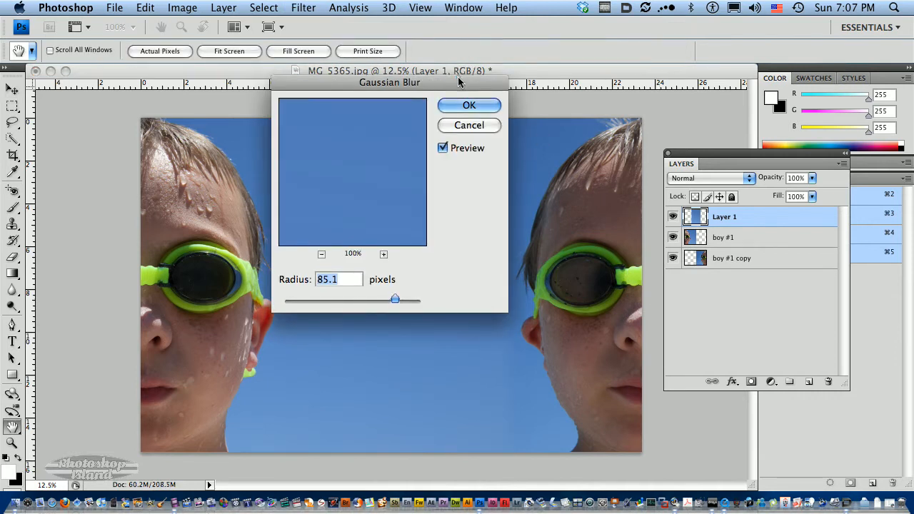
{"action": "left_click_drag", "start_coordinate": [388, 82], "coordinate": [301, 134]}
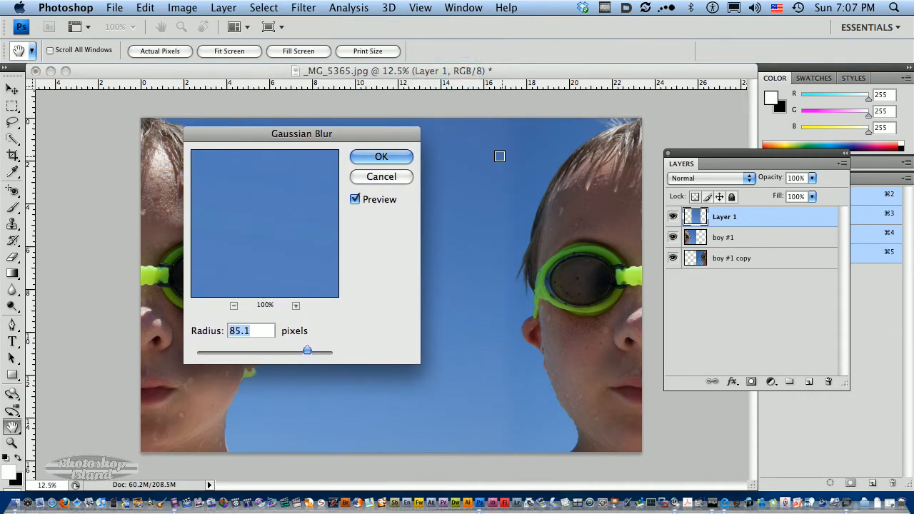
{"action": "left_click_drag", "start_coordinate": [307, 351], "coordinate": [197, 351]}
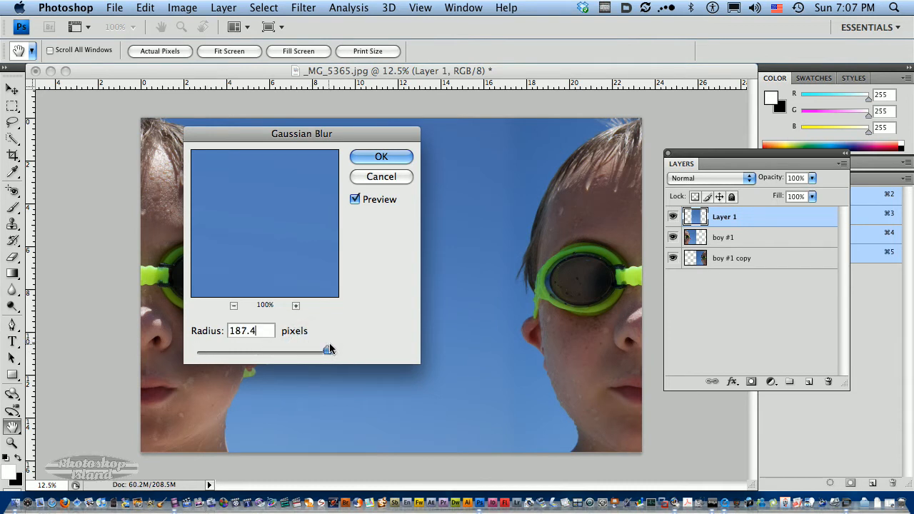
{"action": "left_click_drag", "start_coordinate": [325, 351], "coordinate": [300, 351]}
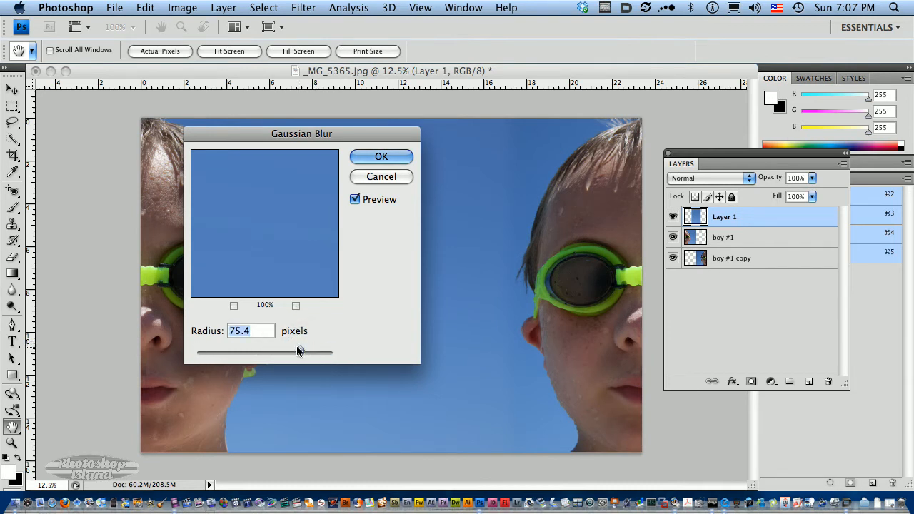
{"action": "left_click_drag", "start_coordinate": [300, 351], "coordinate": [308, 352]}
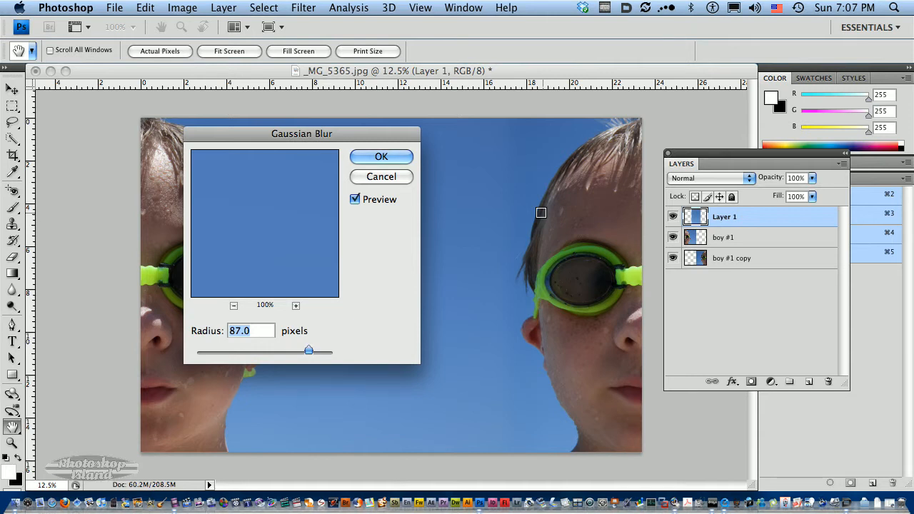
{"action": "mouse_move", "coordinate": [357, 366]}
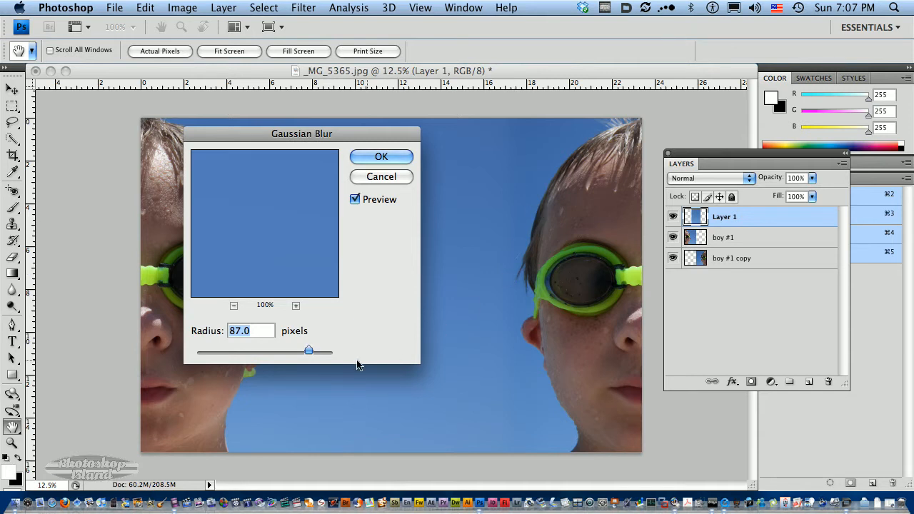
{"action": "left_click_drag", "start_coordinate": [308, 350], "coordinate": [197, 351]}
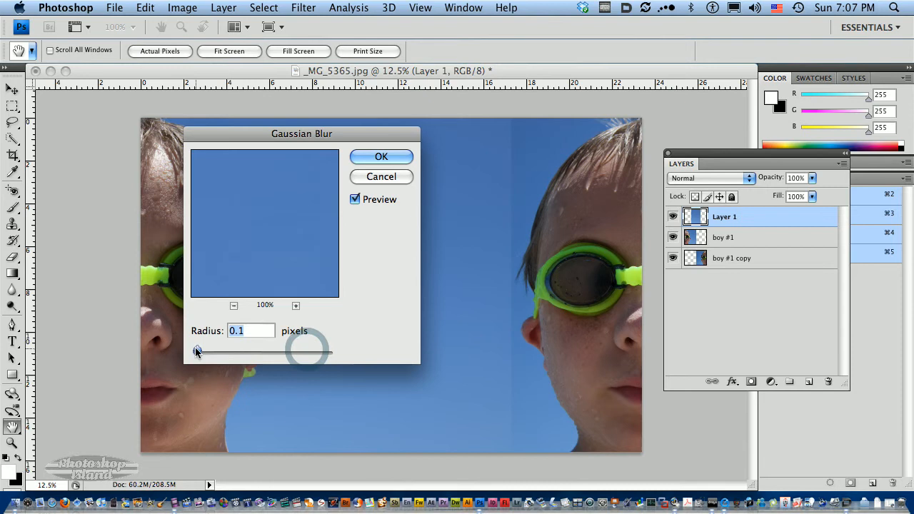
{"action": "left_click_drag", "start_coordinate": [197, 351], "coordinate": [274, 351]}
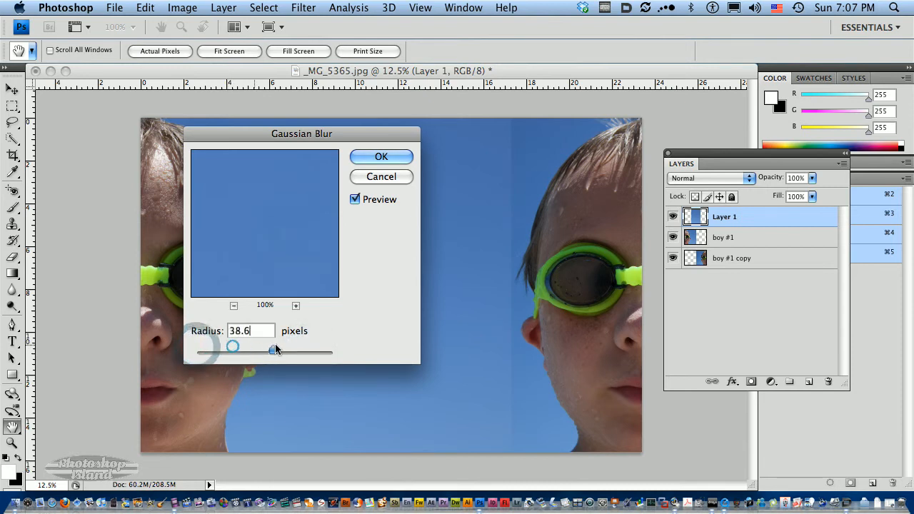
{"action": "left_click_drag", "start_coordinate": [233, 350], "coordinate": [284, 349]}
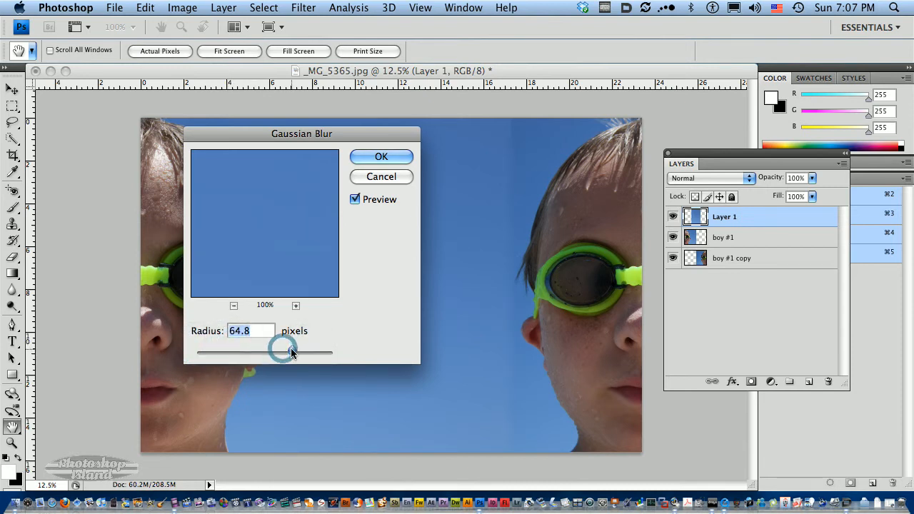
{"action": "left_click_drag", "start_coordinate": [283, 349], "coordinate": [300, 349]}
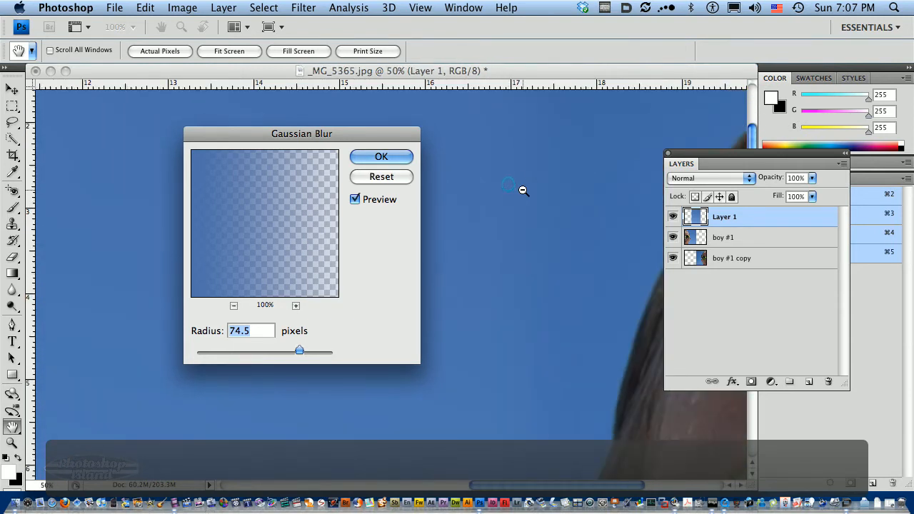
{"action": "left_click_drag", "start_coordinate": [299, 349], "coordinate": [300, 350]}
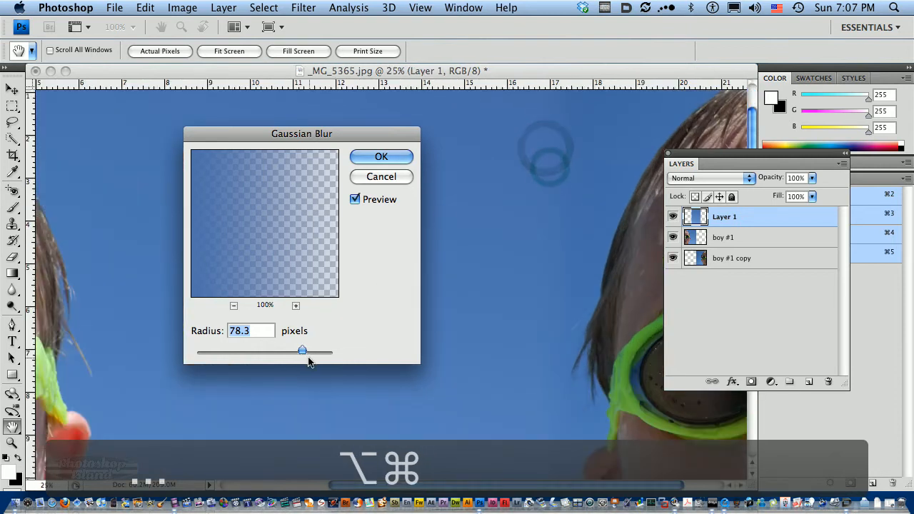
{"action": "left_click_drag", "start_coordinate": [302, 351], "coordinate": [311, 351]}
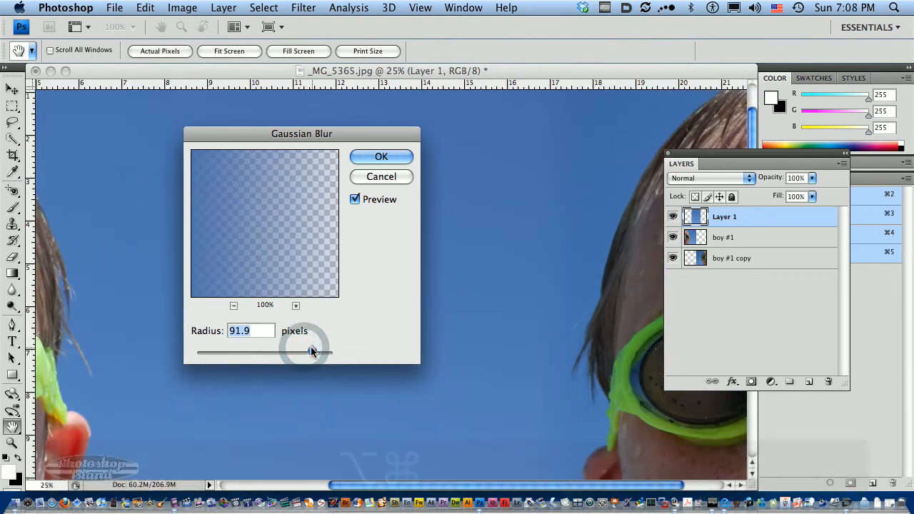
{"action": "left_click_drag", "start_coordinate": [307, 351], "coordinate": [320, 351]}
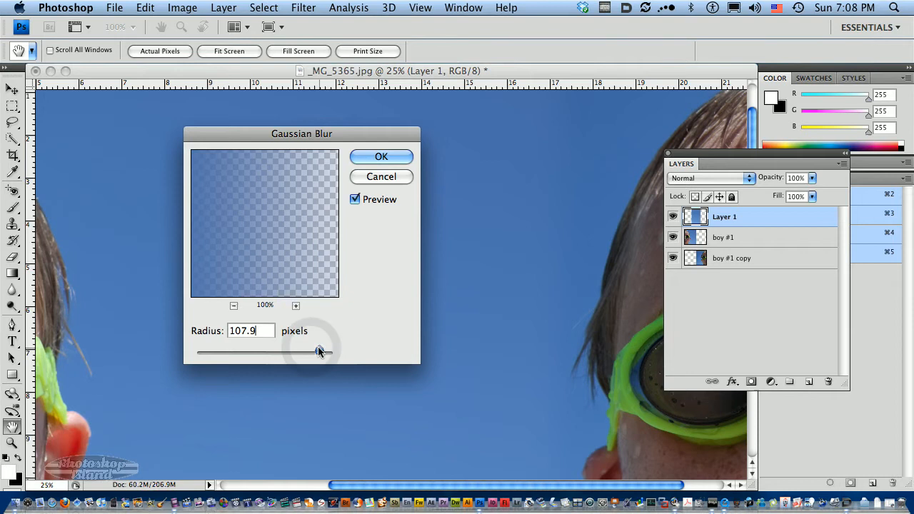
{"action": "left_click", "coordinate": [381, 156]}
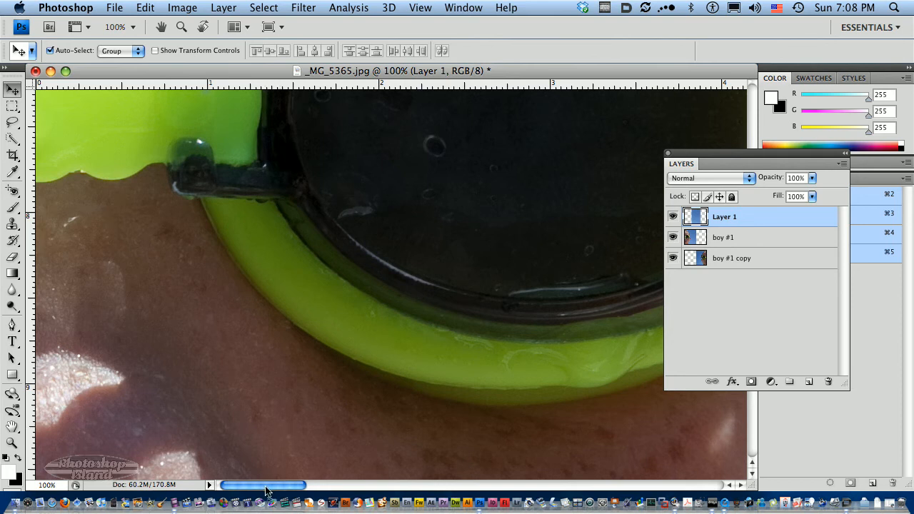
{"action": "mouse_move", "coordinate": [266, 491]}
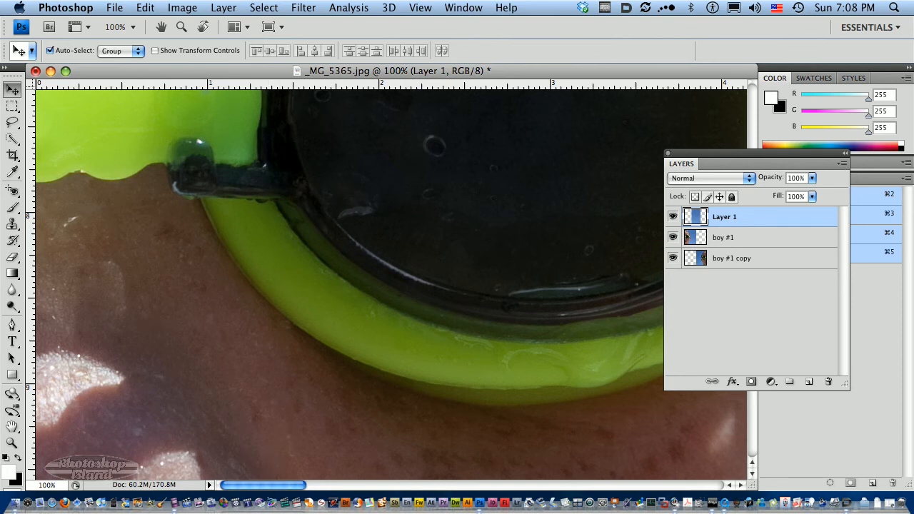
{"action": "key", "text": "h"}
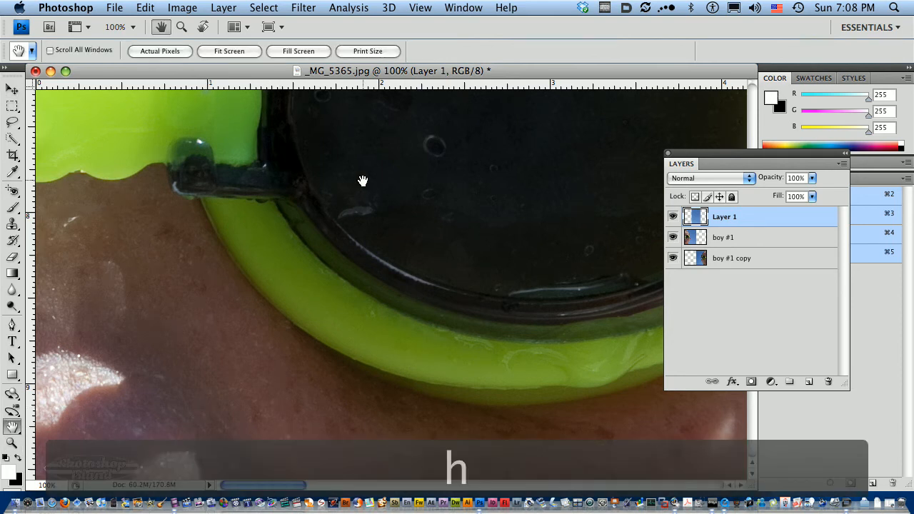
{"action": "left_click_drag", "start_coordinate": [362, 180], "coordinate": [167, 354]}
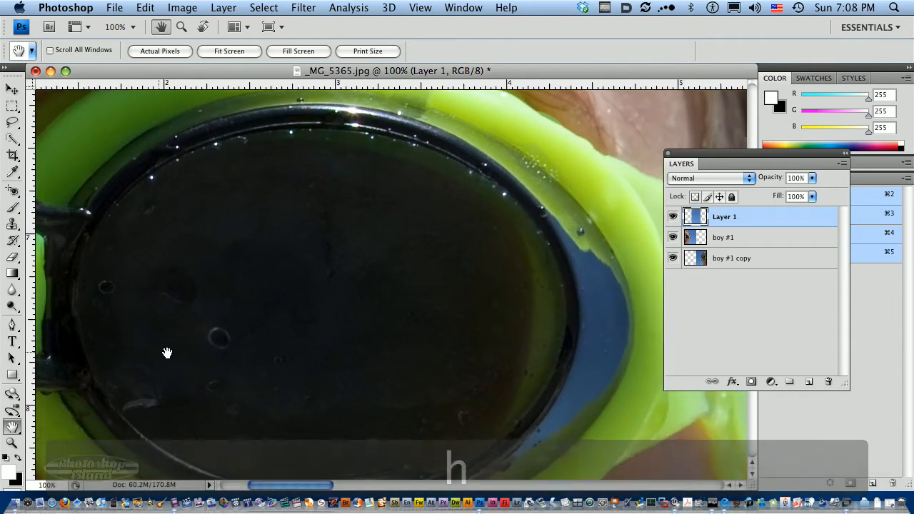
{"action": "left_click_drag", "start_coordinate": [167, 354], "coordinate": [341, 350]}
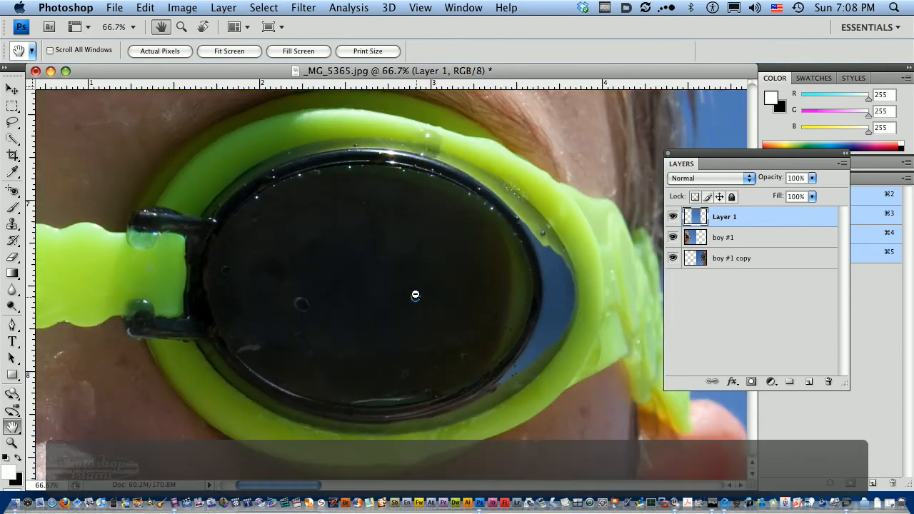
{"action": "left_click", "coordinate": [414, 294]}
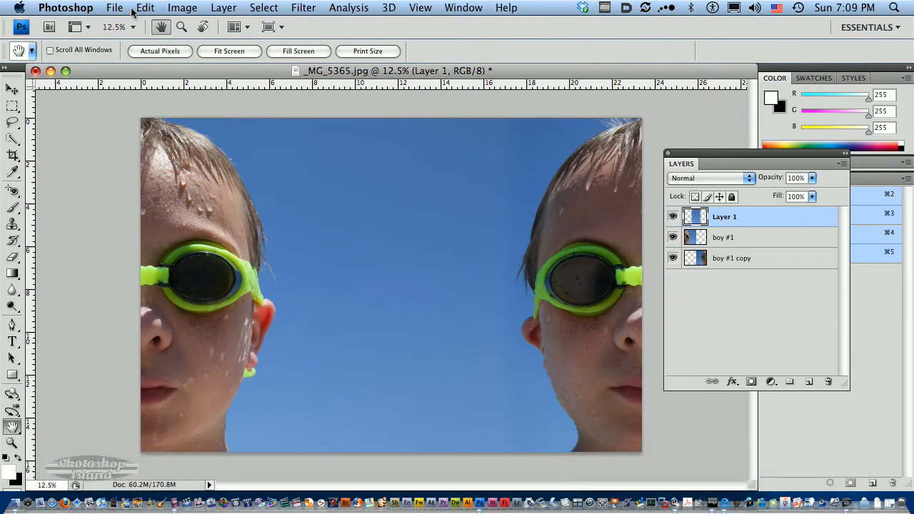
Step: Place 2010-calendar-bold-tall-boxed-3x4-reverse.eps from the Calendar EPS folder into the photo
{"action": "left_click", "coordinate": [114, 8]}
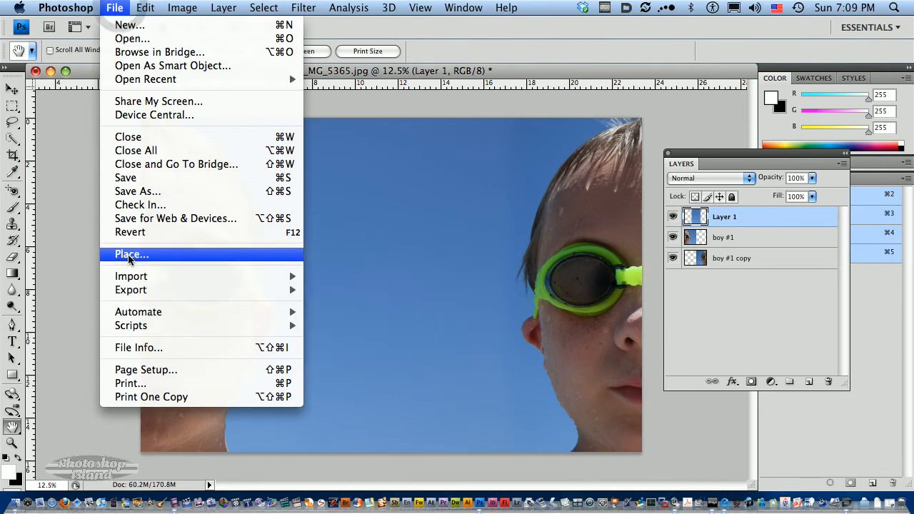
{"action": "left_click", "coordinate": [131, 254]}
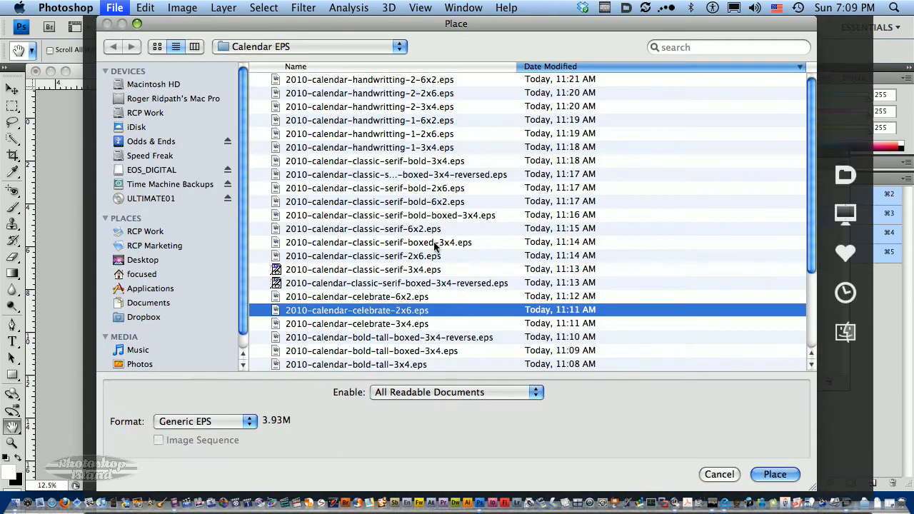
{"action": "left_click", "coordinate": [308, 45]}
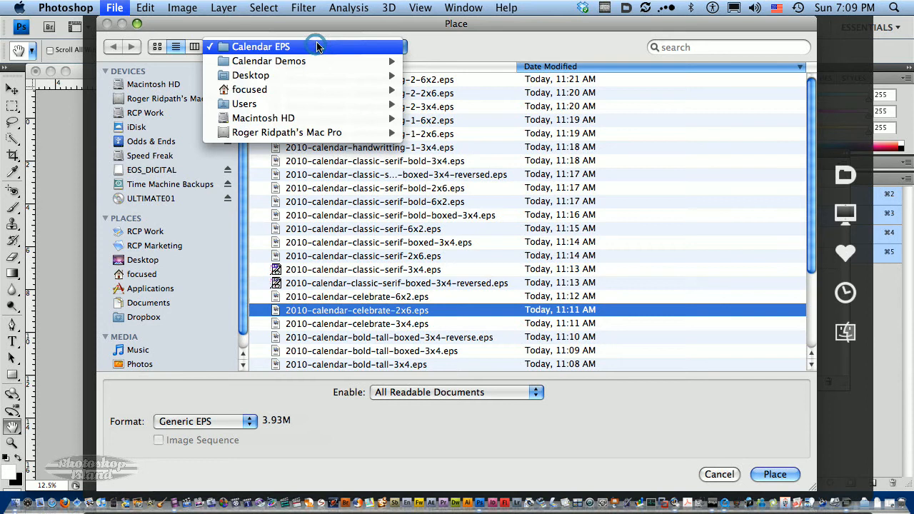
{"action": "left_click", "coordinate": [260, 46]}
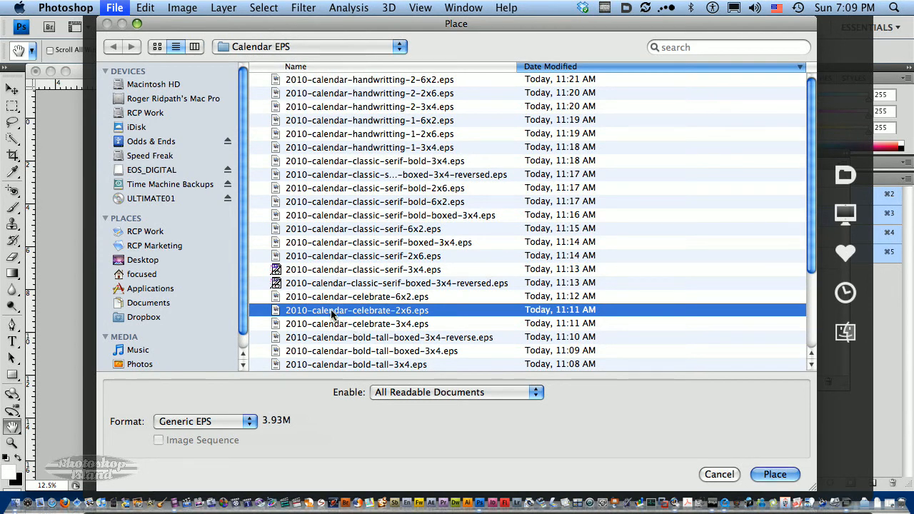
{"action": "scroll", "scroll_direction": "down", "scroll_amount": 3}
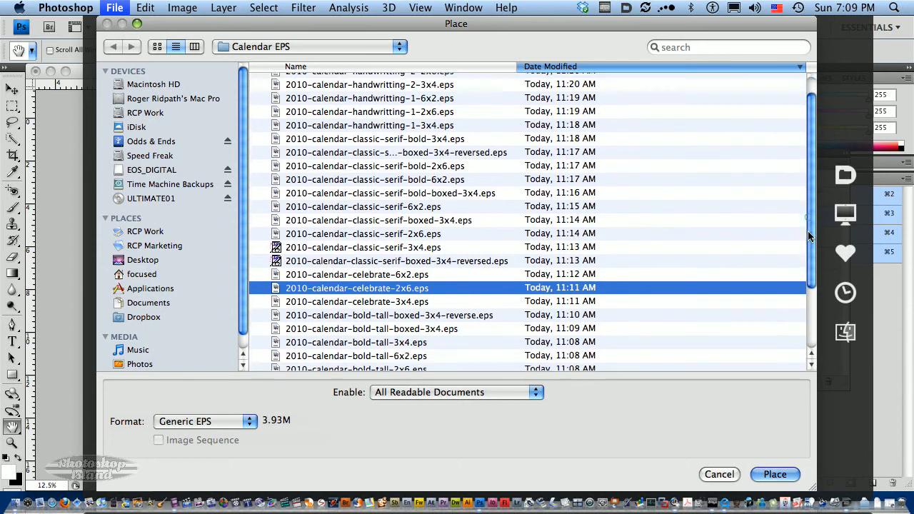
{"action": "scroll", "scroll_direction": "down", "scroll_amount": 3}
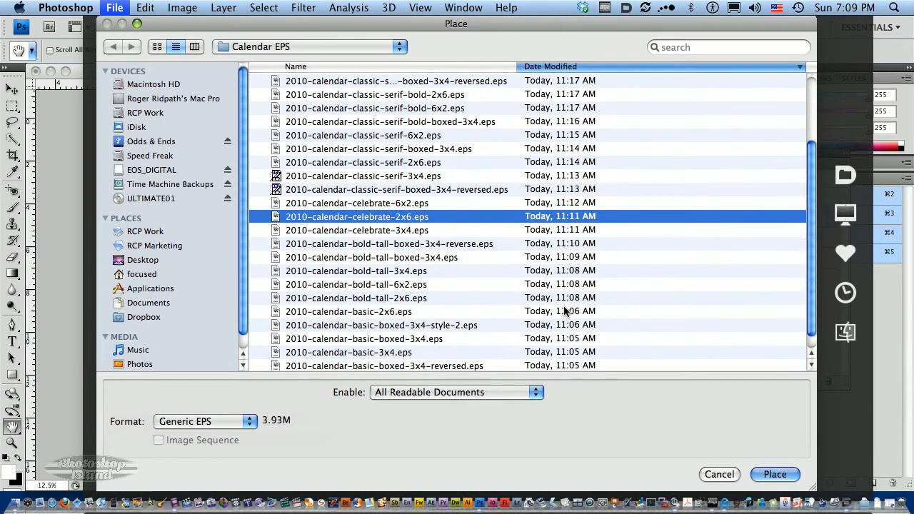
{"action": "mouse_move", "coordinate": [460, 254]}
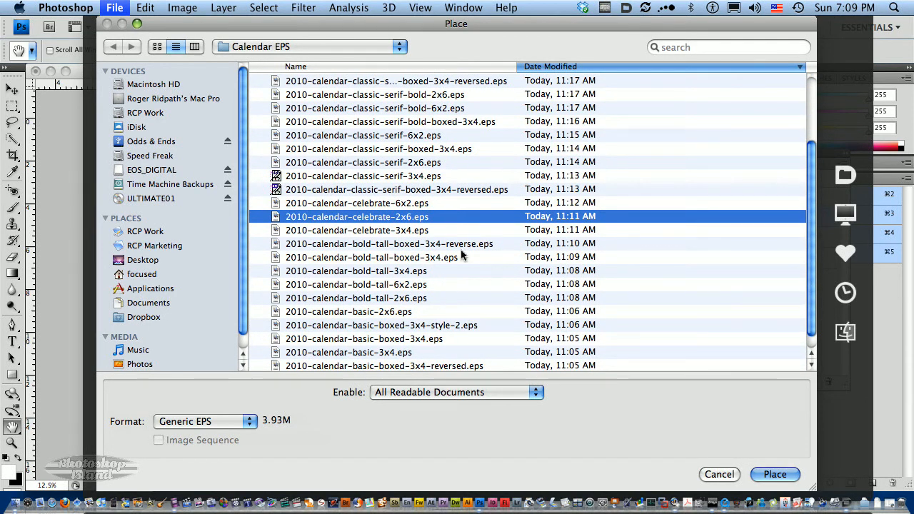
{"action": "mouse_move", "coordinate": [366, 248]}
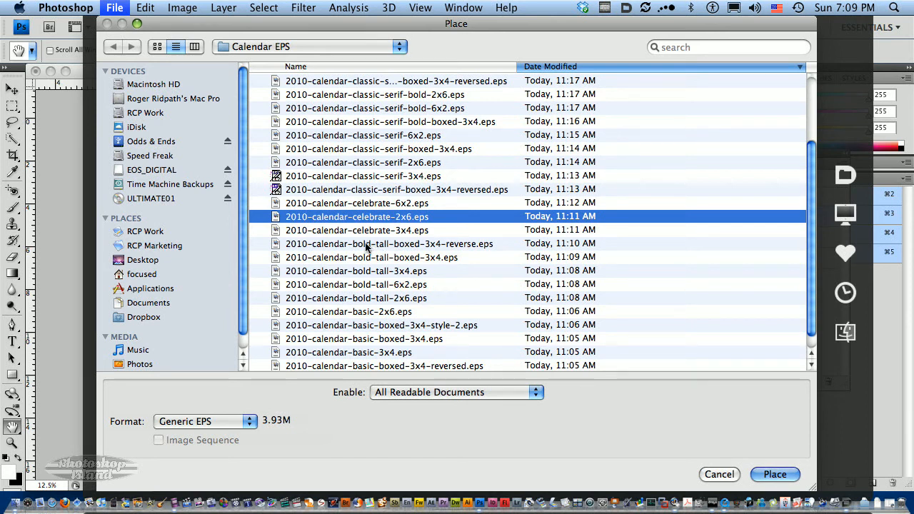
{"action": "left_click", "coordinate": [388, 242]}
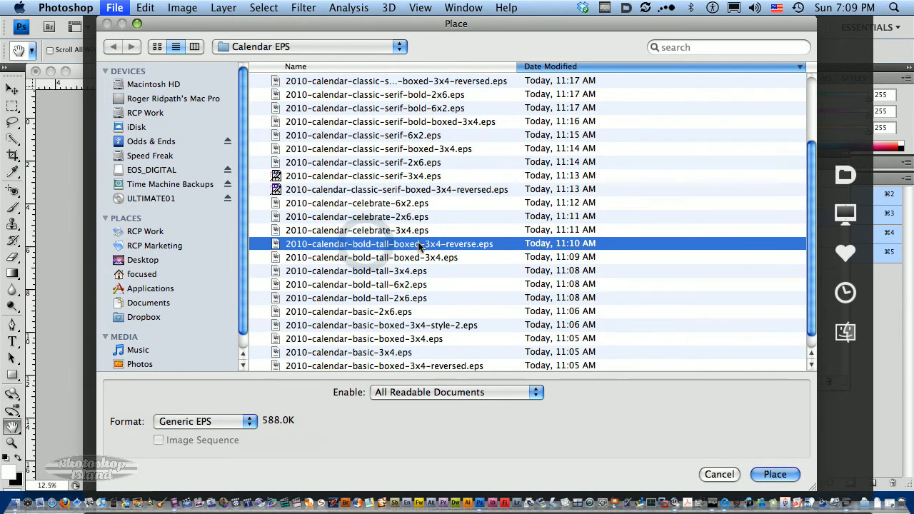
{"action": "mouse_move", "coordinate": [763, 488]}
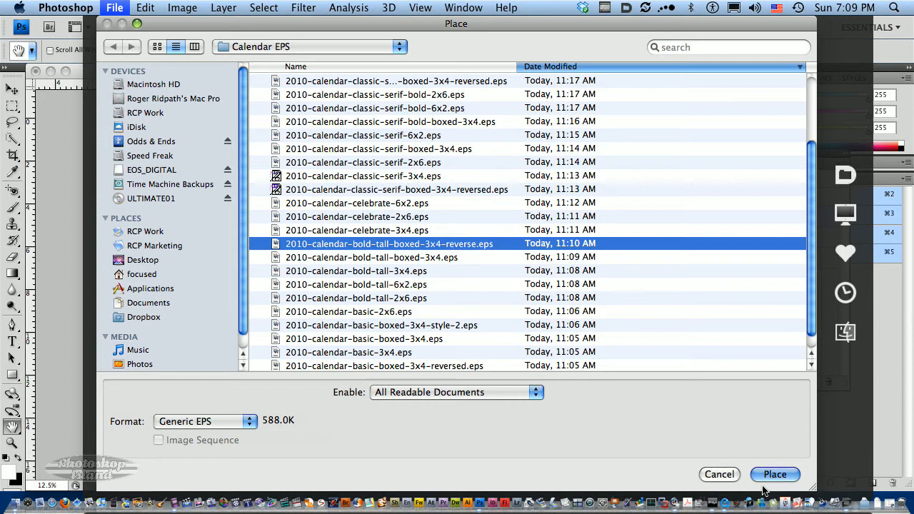
{"action": "left_click", "coordinate": [774, 474]}
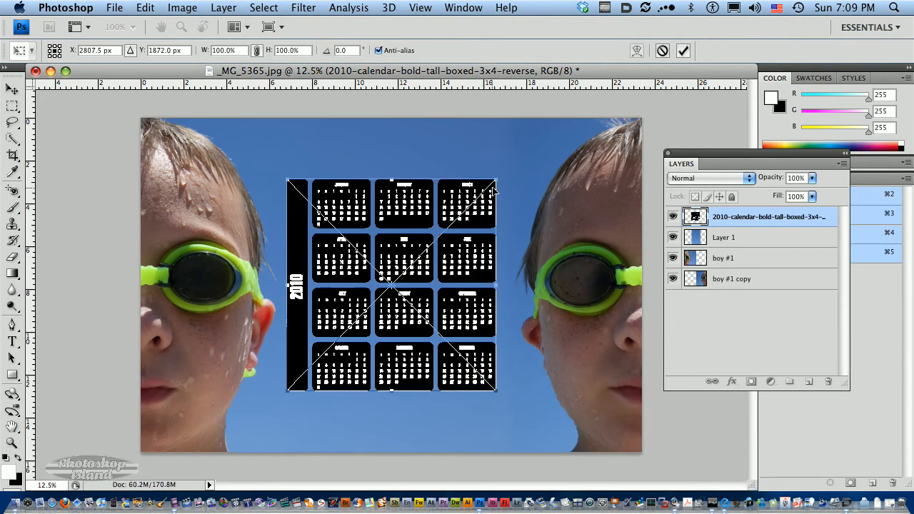
Step: Scale the placed calendar up by its corner handles to fill the sky between the half-faces
{"action": "left_click_drag", "start_coordinate": [497, 189], "coordinate": [500, 177]}
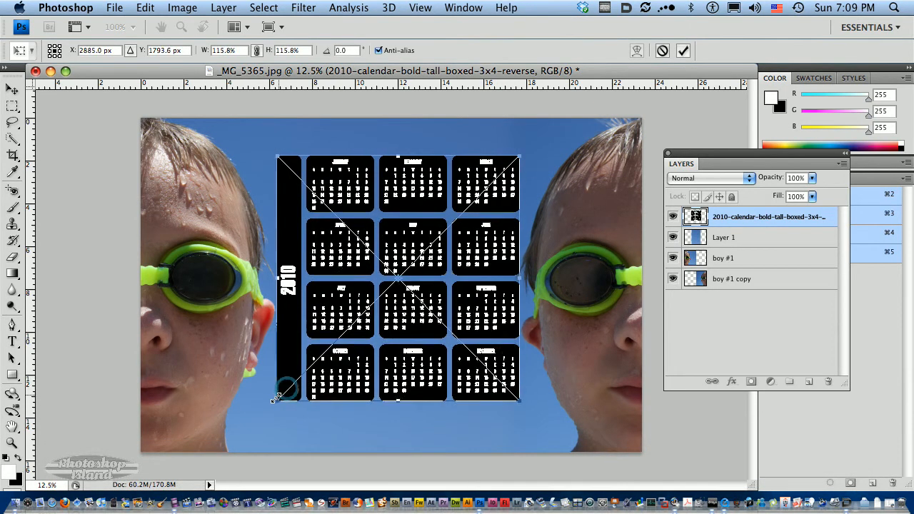
{"action": "left_click_drag", "start_coordinate": [279, 397], "coordinate": [274, 403]}
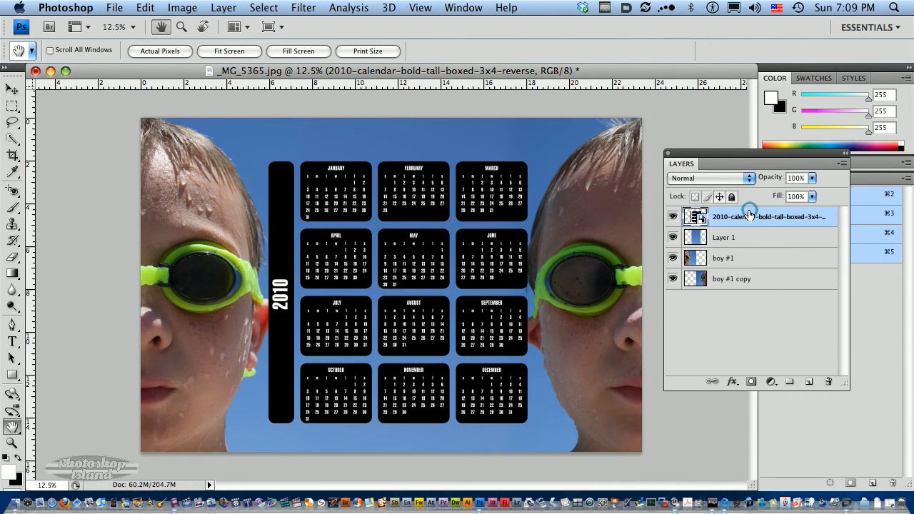
Step: Try Overlay on the calendar layer, then settle on the Soft Light blend mode
{"action": "left_click", "coordinate": [710, 177]}
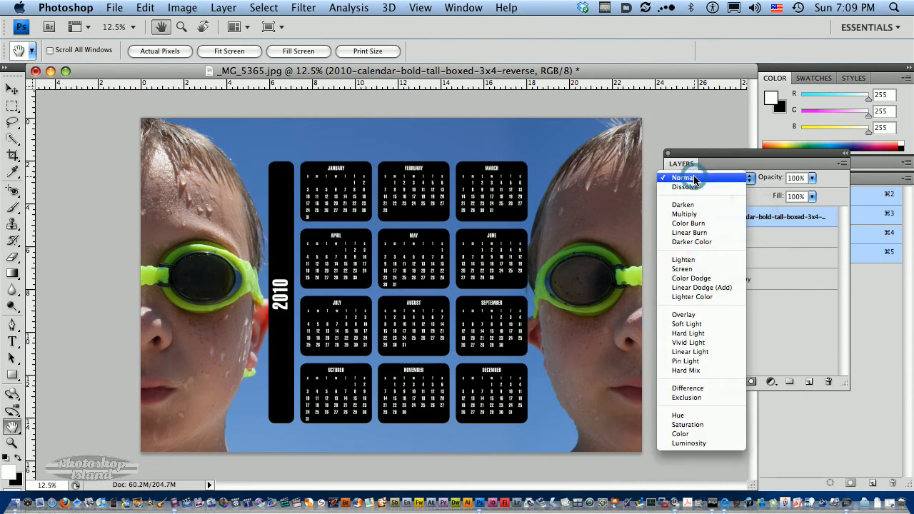
{"action": "left_click", "coordinate": [682, 314]}
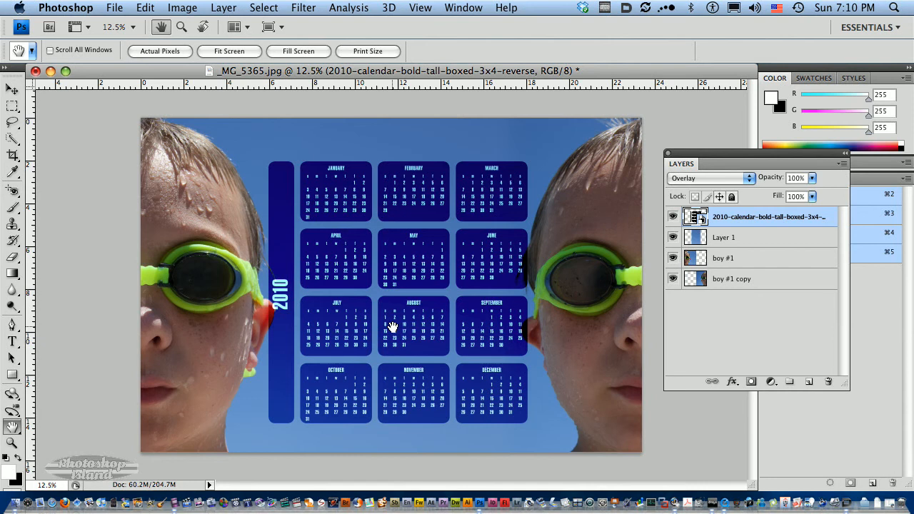
{"action": "mouse_move", "coordinate": [710, 174]}
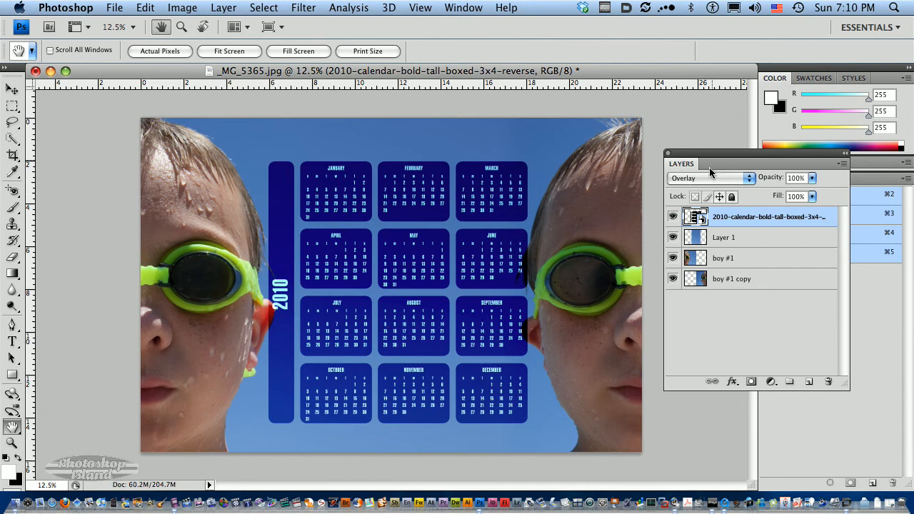
{"action": "left_click", "coordinate": [706, 177]}
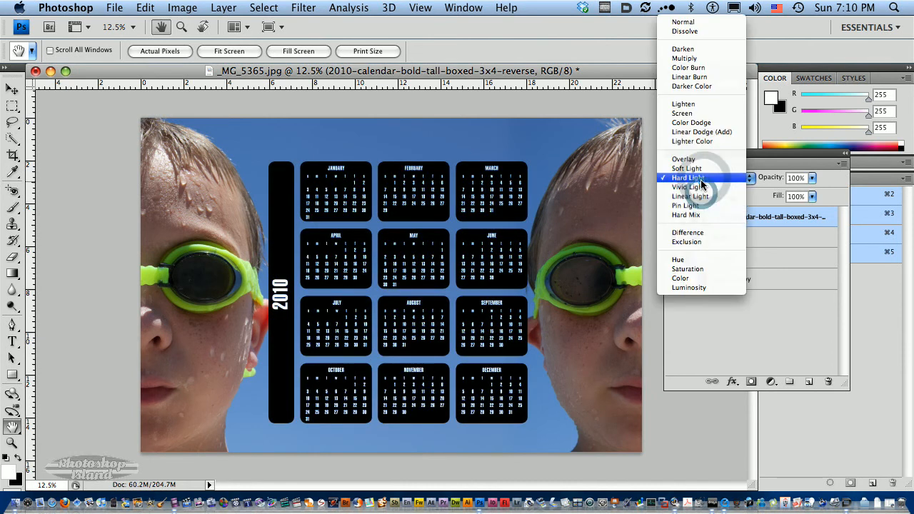
{"action": "left_click", "coordinate": [682, 168]}
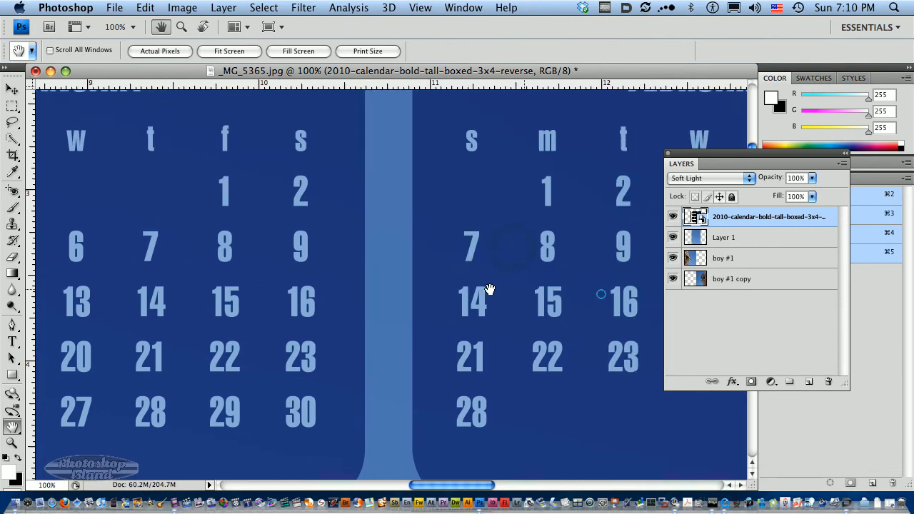
{"action": "left_click_drag", "start_coordinate": [490, 288], "coordinate": [245, 370]}
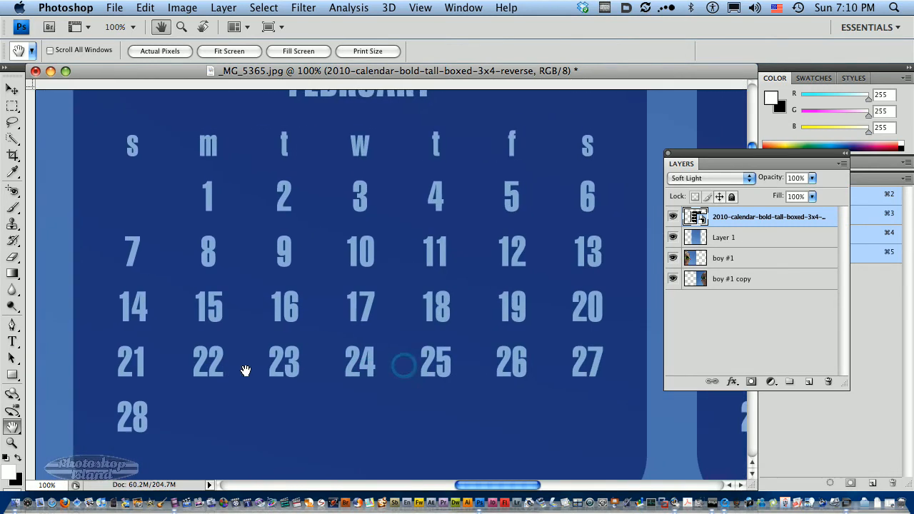